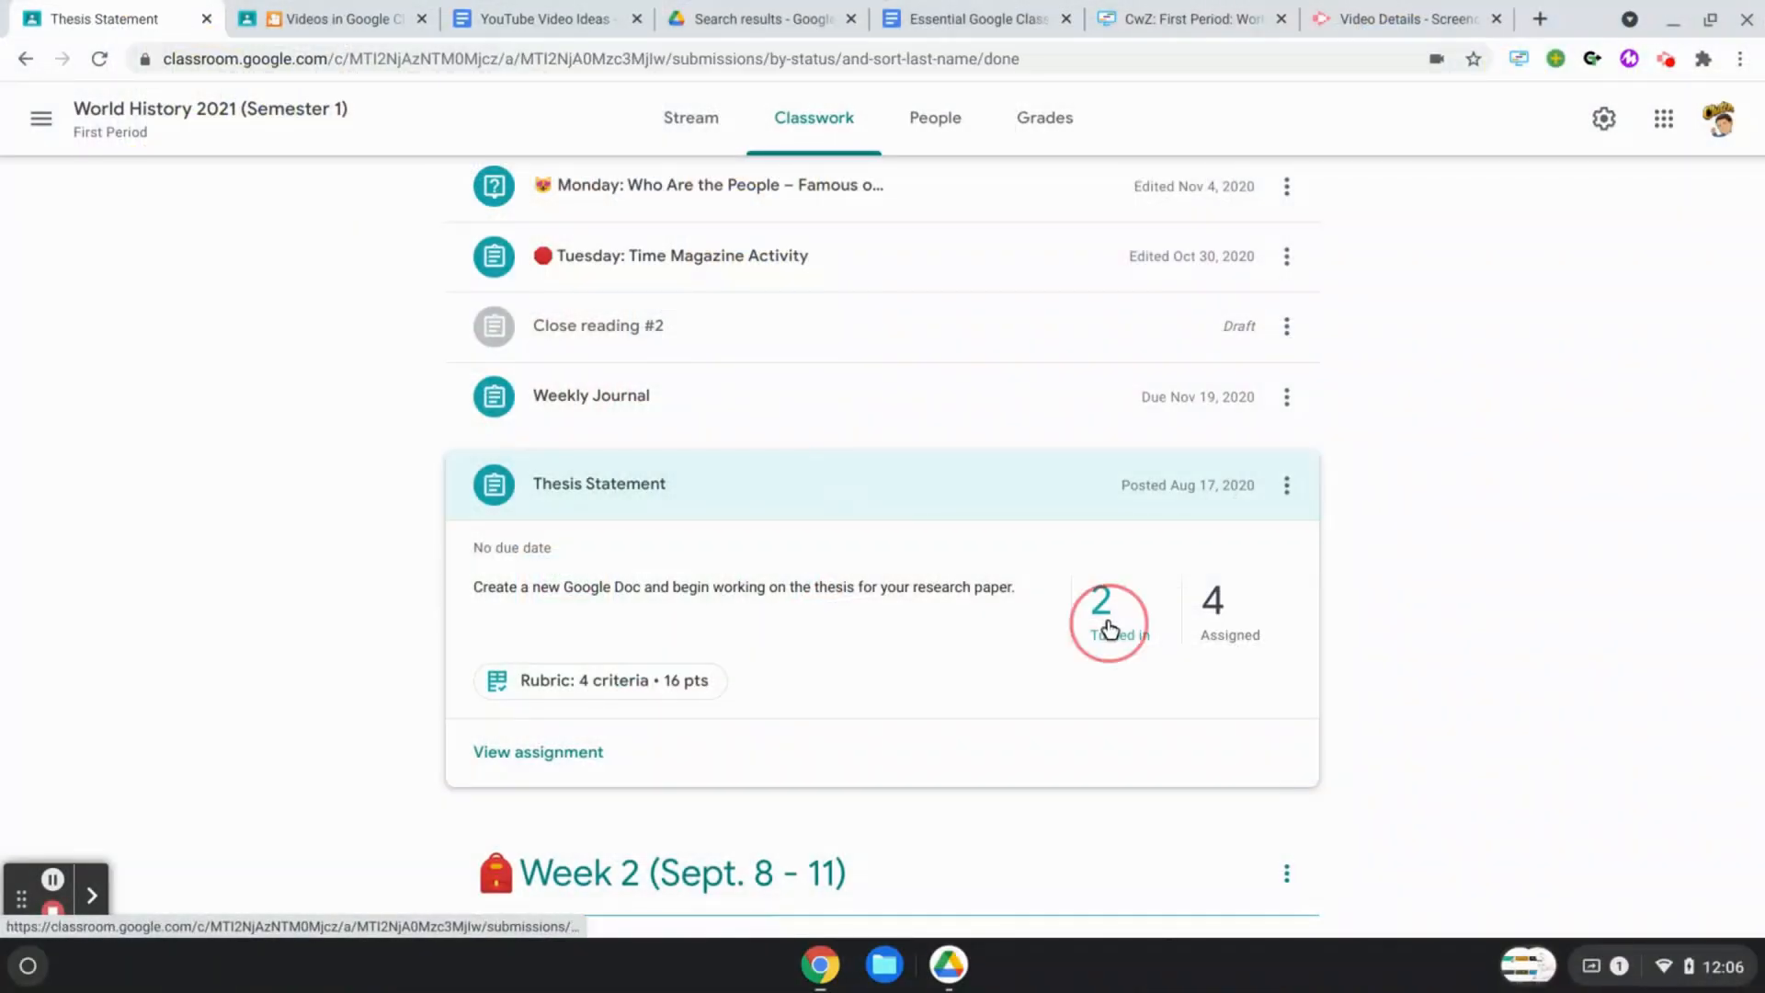
# Step: Show the turned-in submissions for the Thesis Statement assignment from the Classwork page
pyautogui.click(1107, 616)
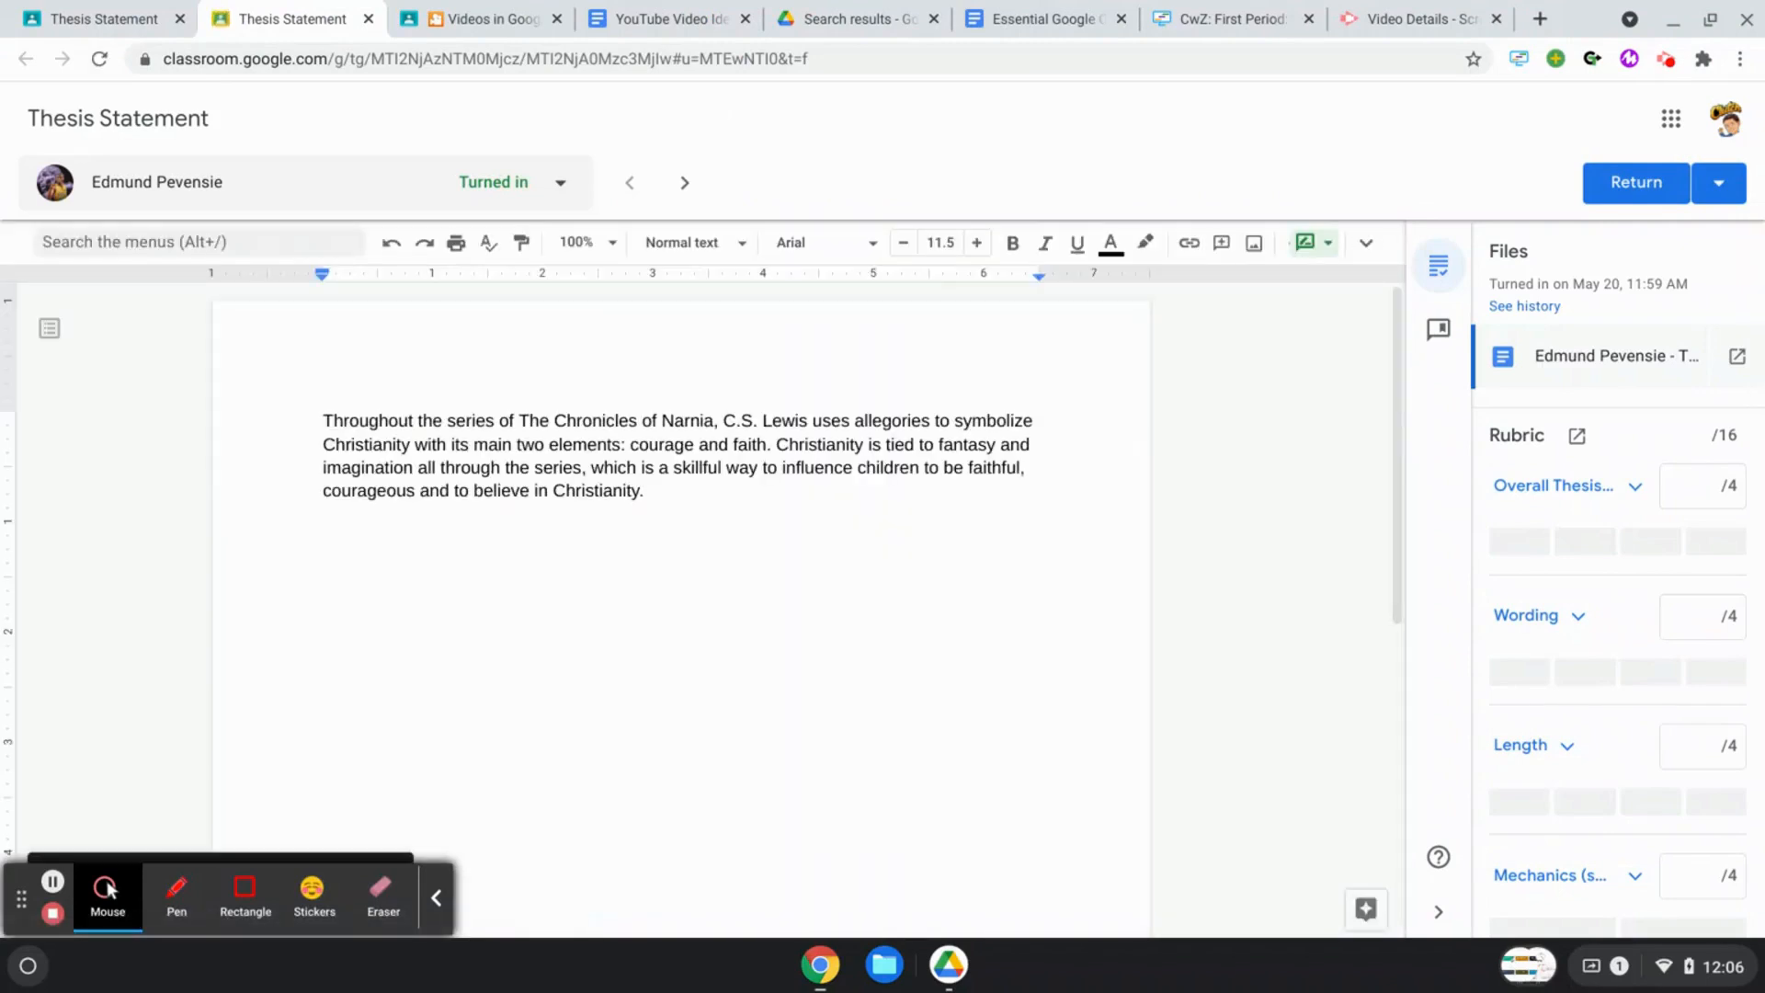
# Step: Load Edmund's thesis statement document in the grading tool beside its four-criterion, 16-point rubric
pyautogui.click(649, 490)
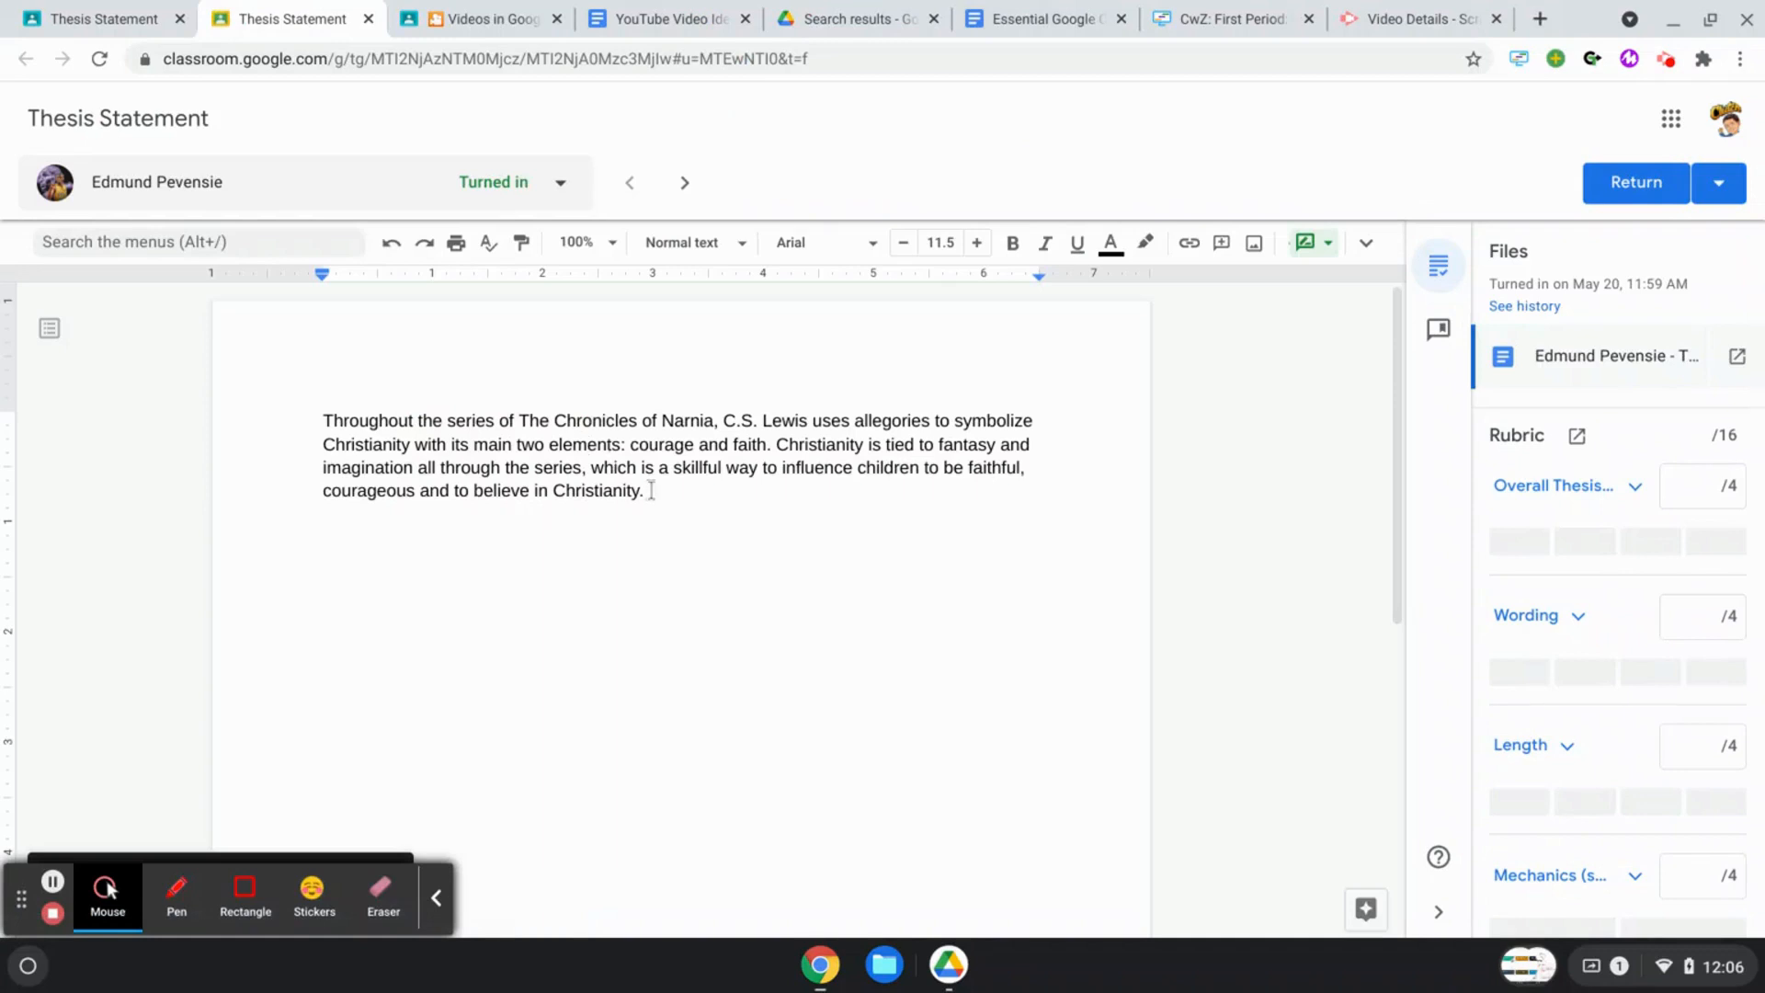